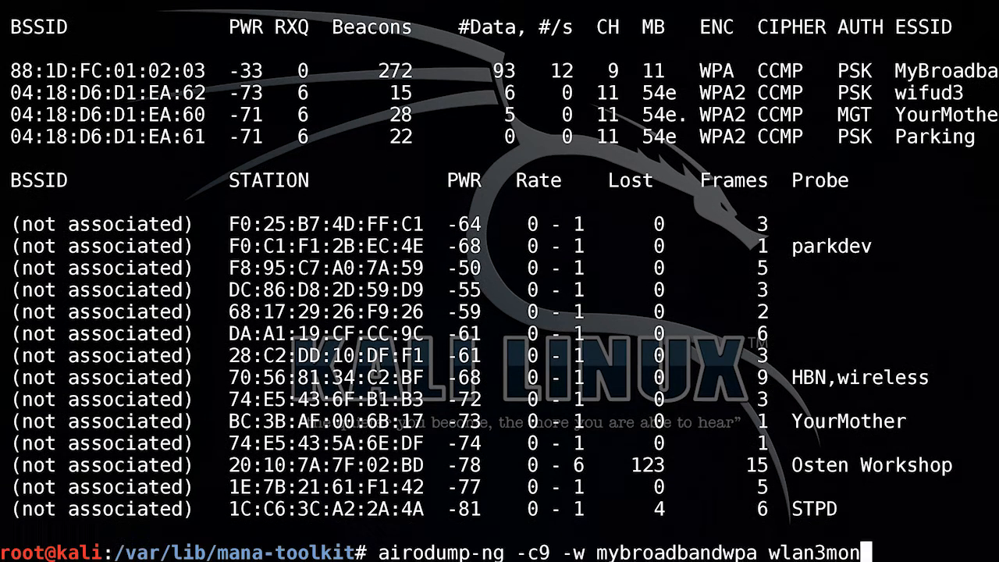
# - Run aircrack-ng with the rockyou.txt wordlist on mybroadbandwpa-01.cap, selecting target 1 (MyBroadband)
pyautogui.write('rm mybroadbandwpa-01.*')
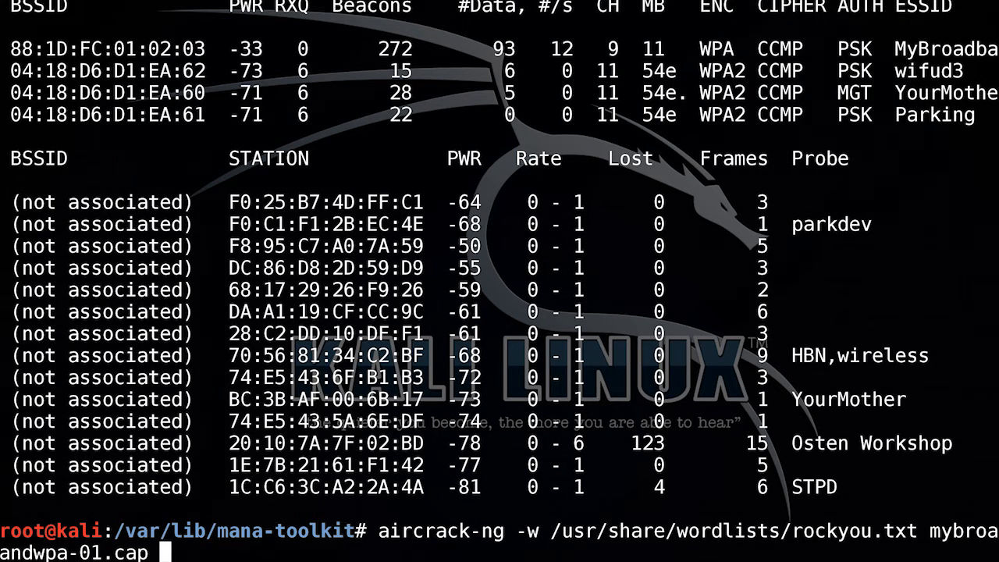
pyautogui.press('Return')
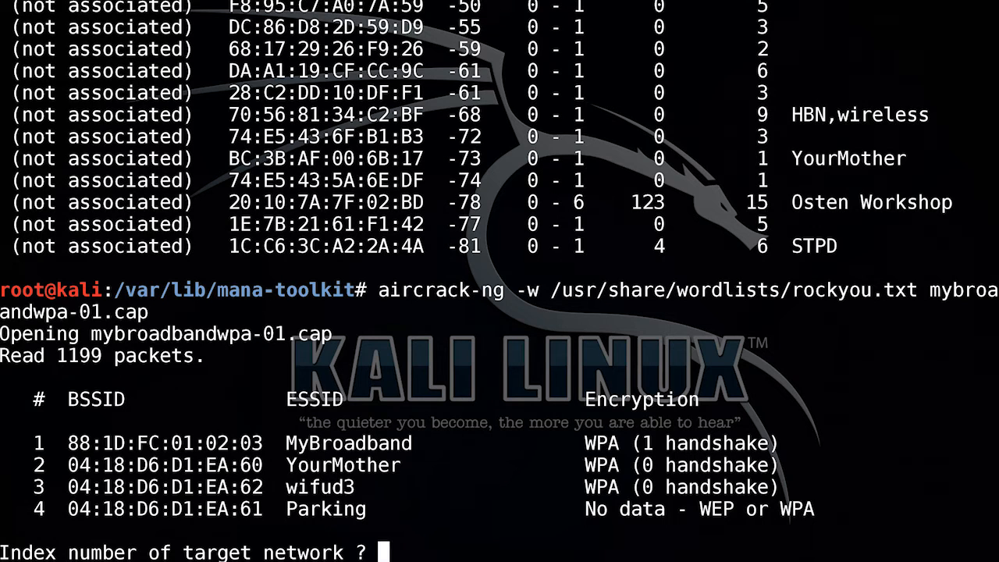
pyautogui.write('1')
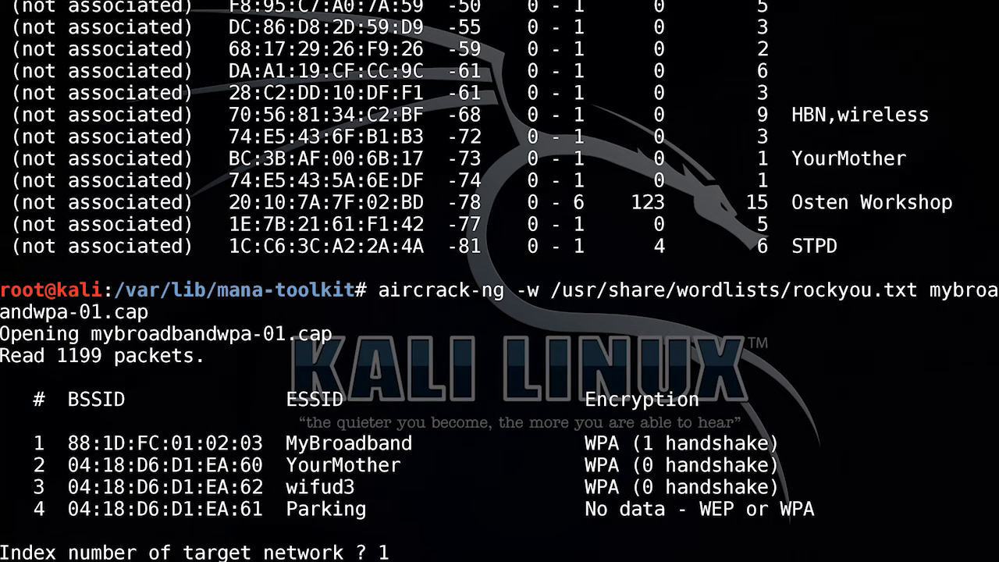
pyautogui.press('Return')
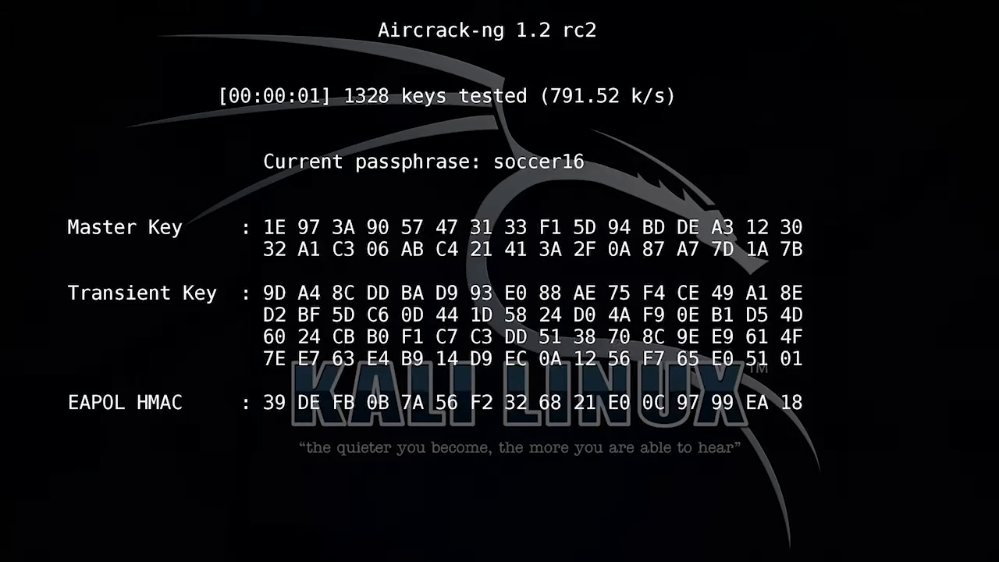